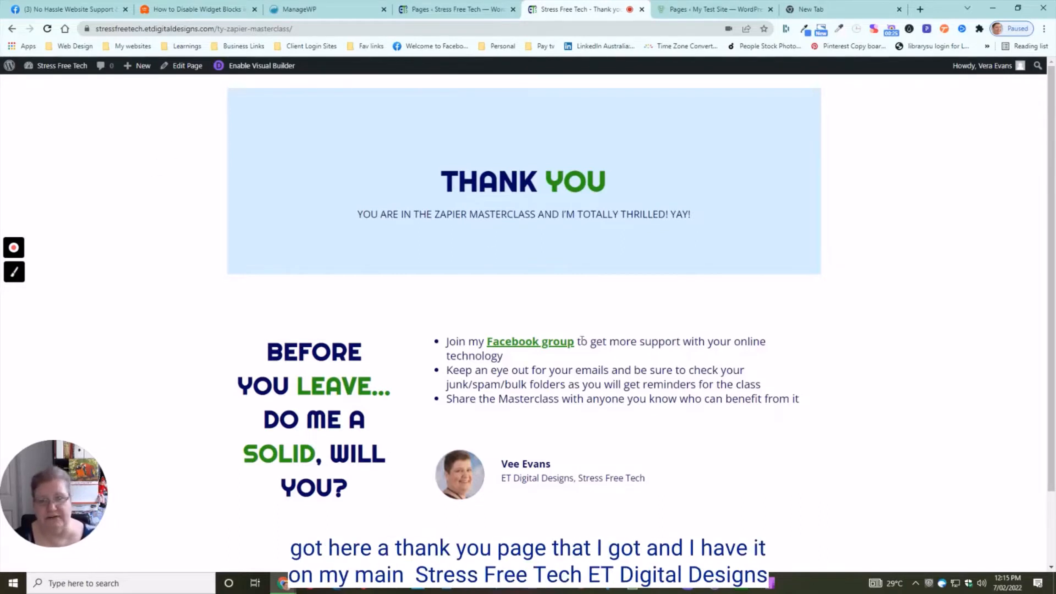
# - Check the test site's pages list and return to the Stress Free Tech Thank You page
pyautogui.scroll(-3)
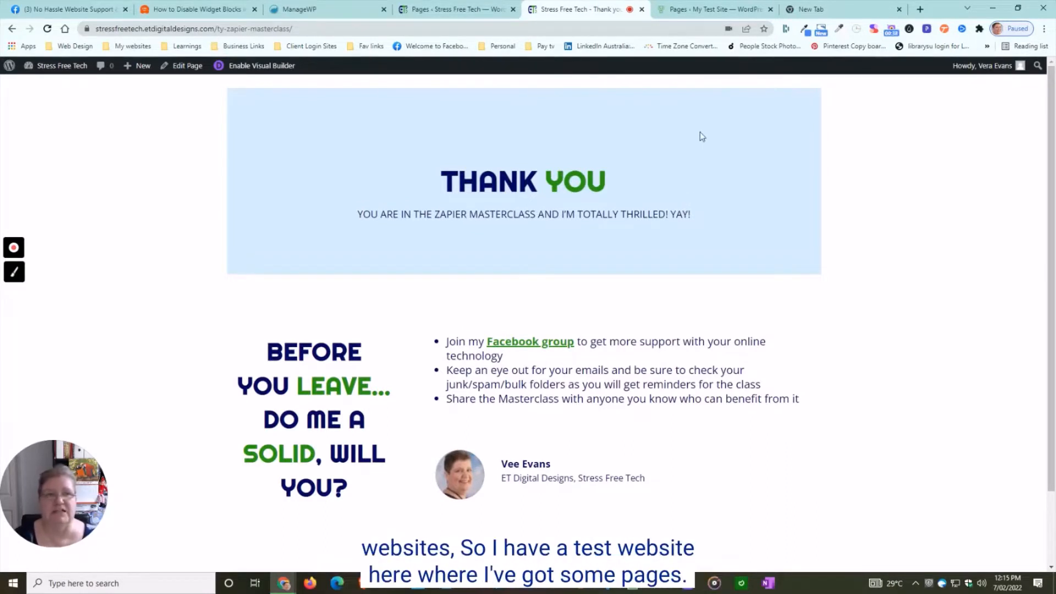
pyautogui.click(713, 9)
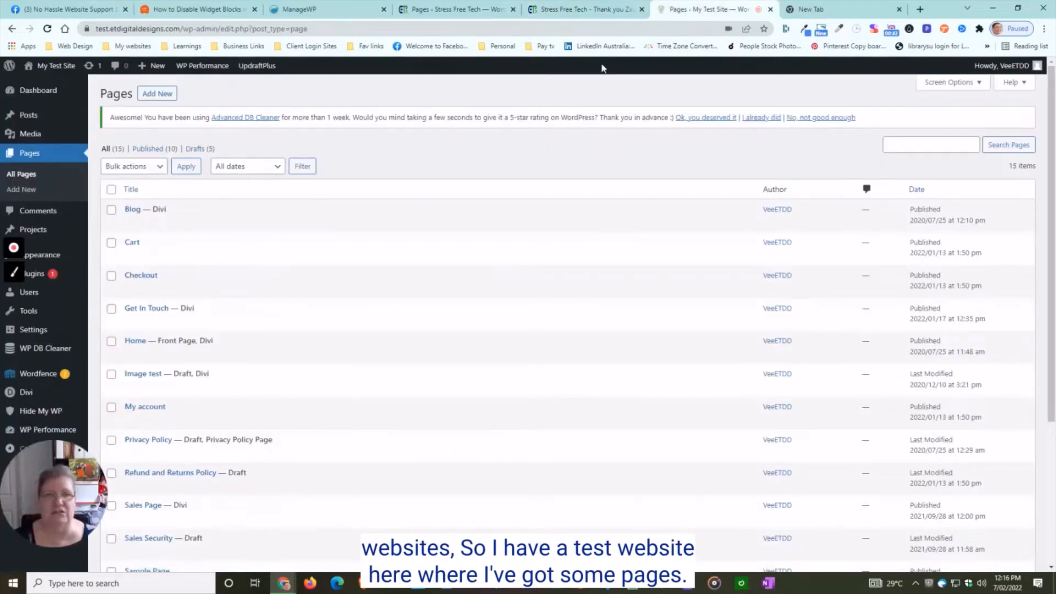
pyautogui.moveTo(457, 10)
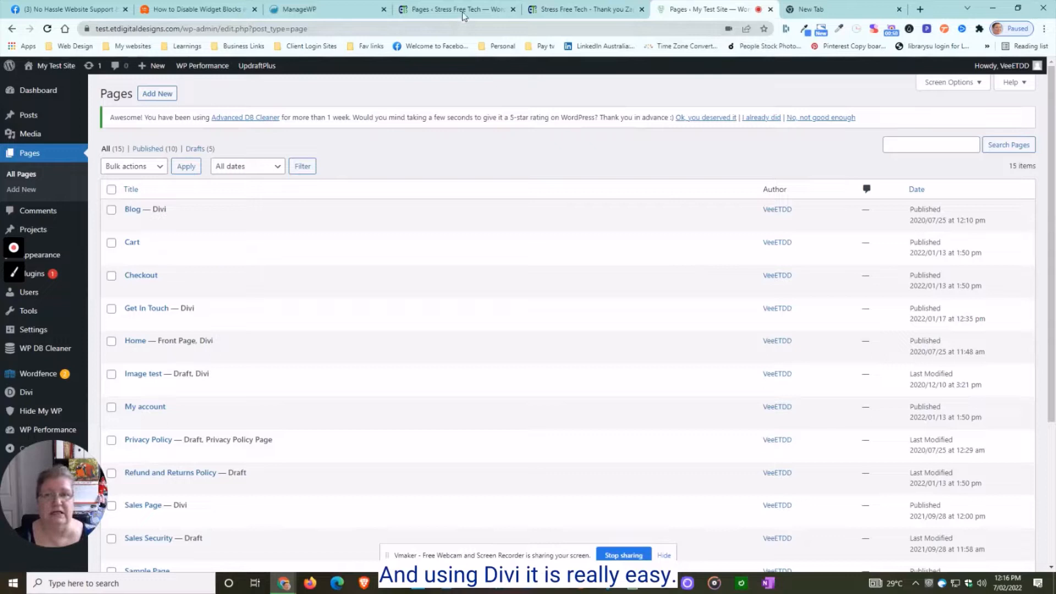
pyautogui.click(583, 9)
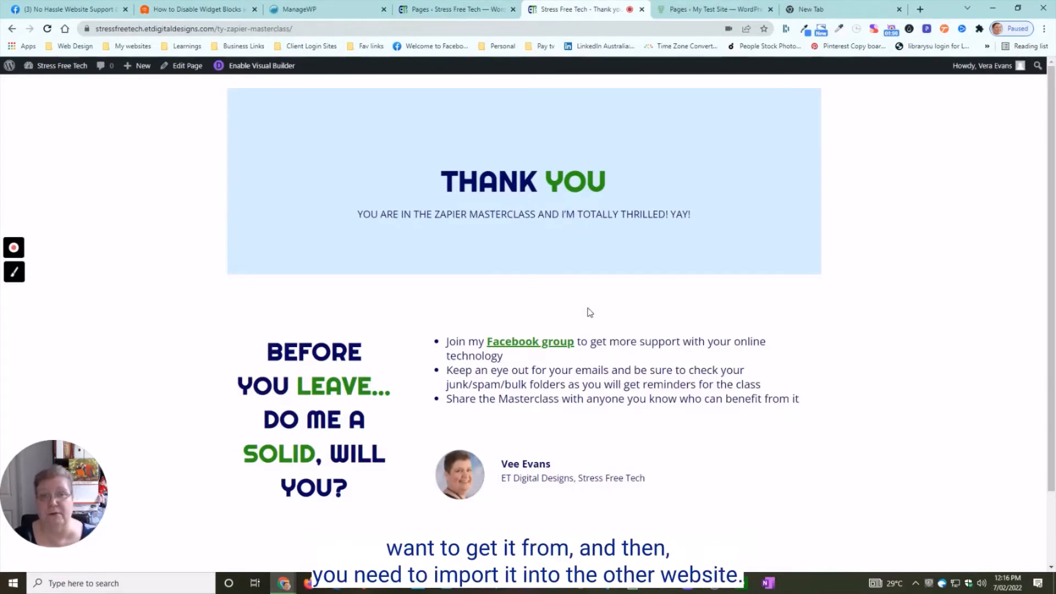
pyautogui.moveTo(894, 256)
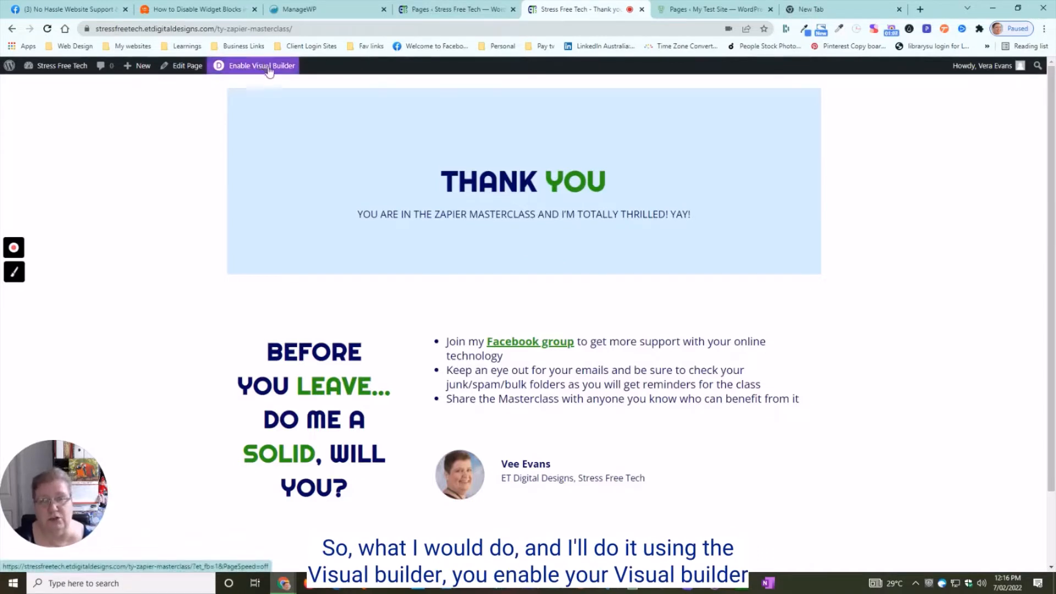
# - Enable the Visual Builder on the Thank You page and expand the page settings toolbar
pyautogui.click(262, 65)
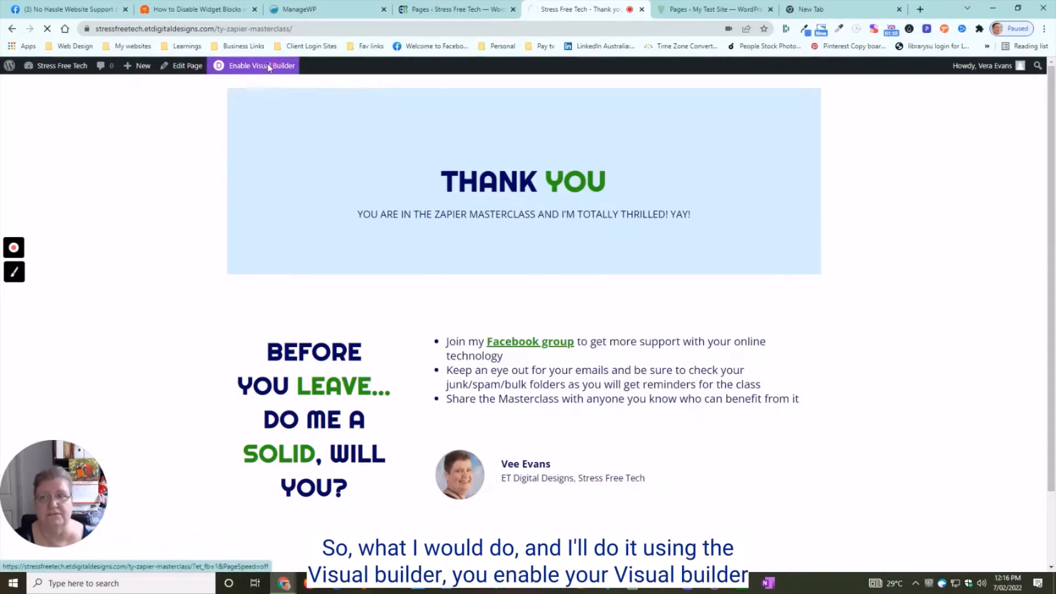
pyautogui.click(262, 65)
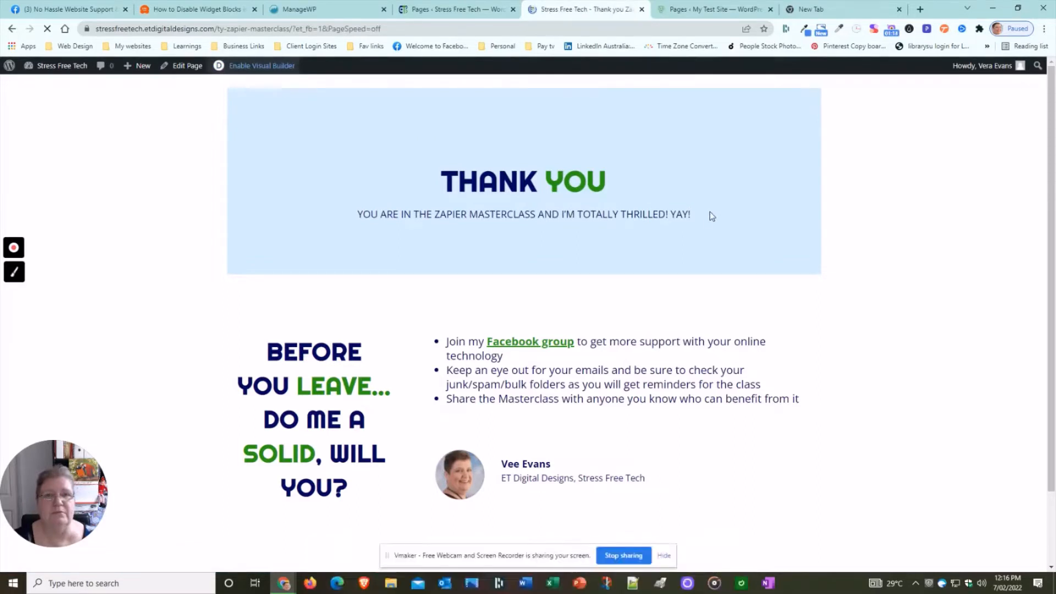
pyautogui.click(262, 65)
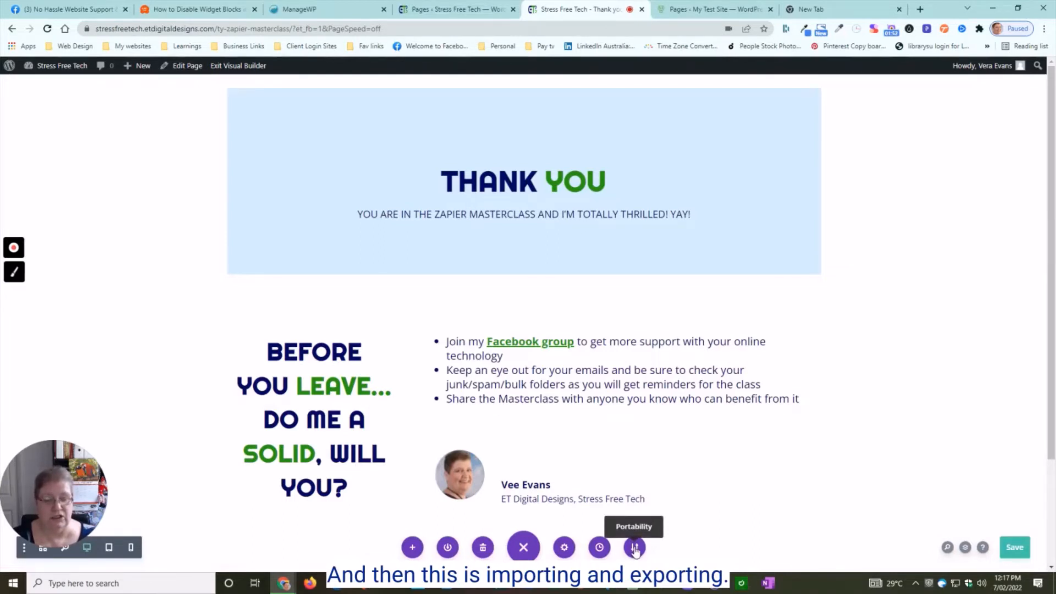
# - Export the page layout via Portability as a JSON file named TY Zapier Masterclass
pyautogui.click(634, 547)
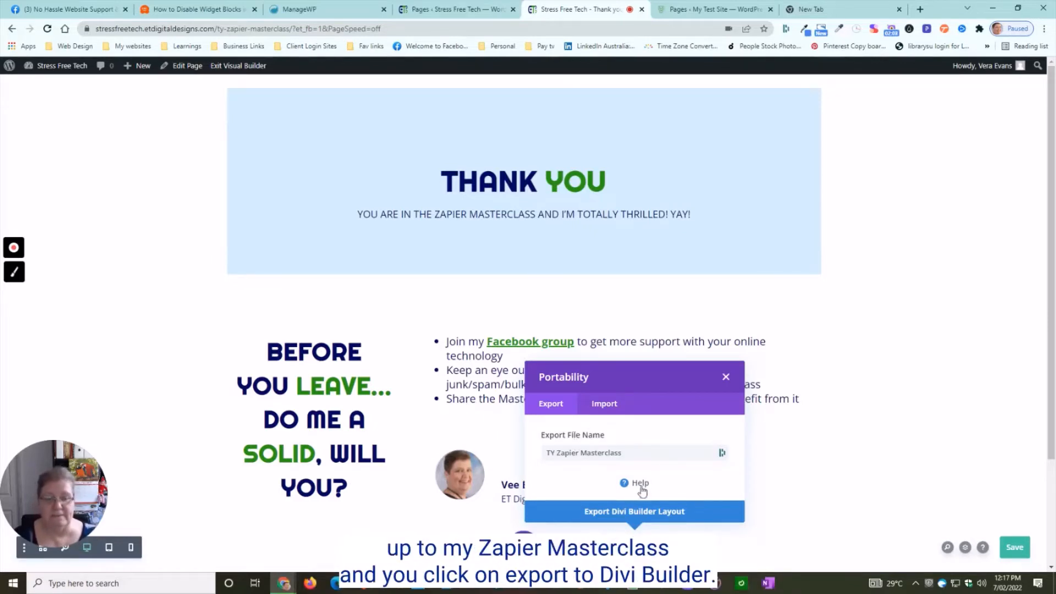
pyautogui.click(634, 511)
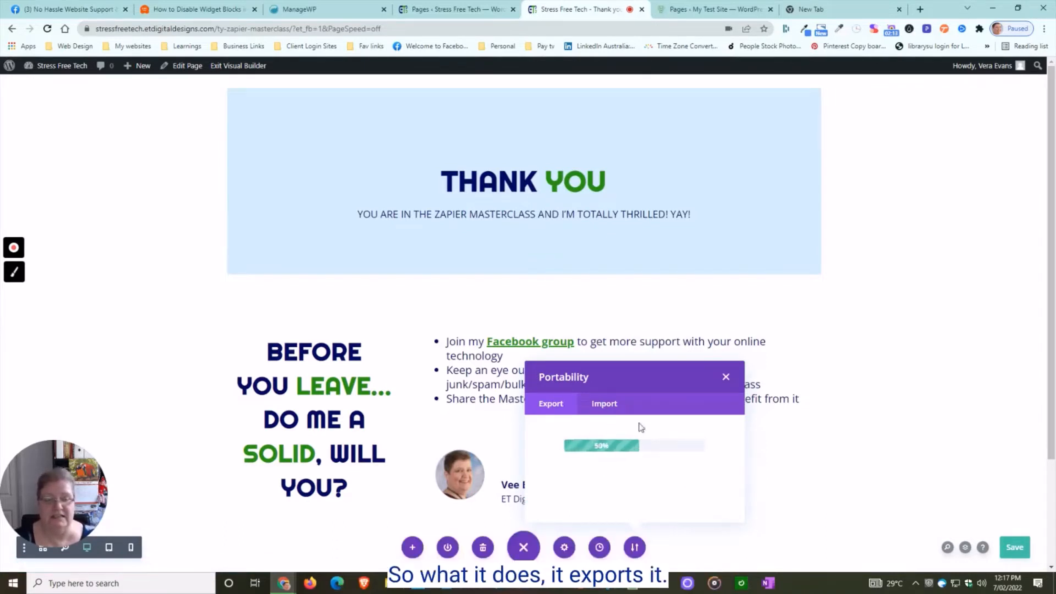
pyautogui.click(635, 511)
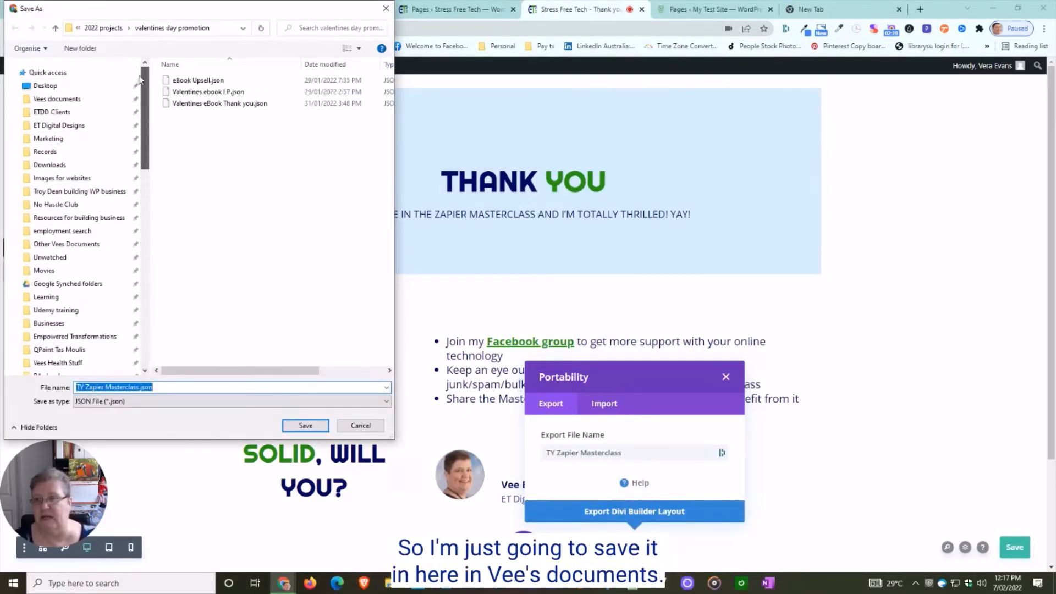
# - Save TY Zapier Masterclass.json into the Vees documents folder
pyautogui.click(56, 98)
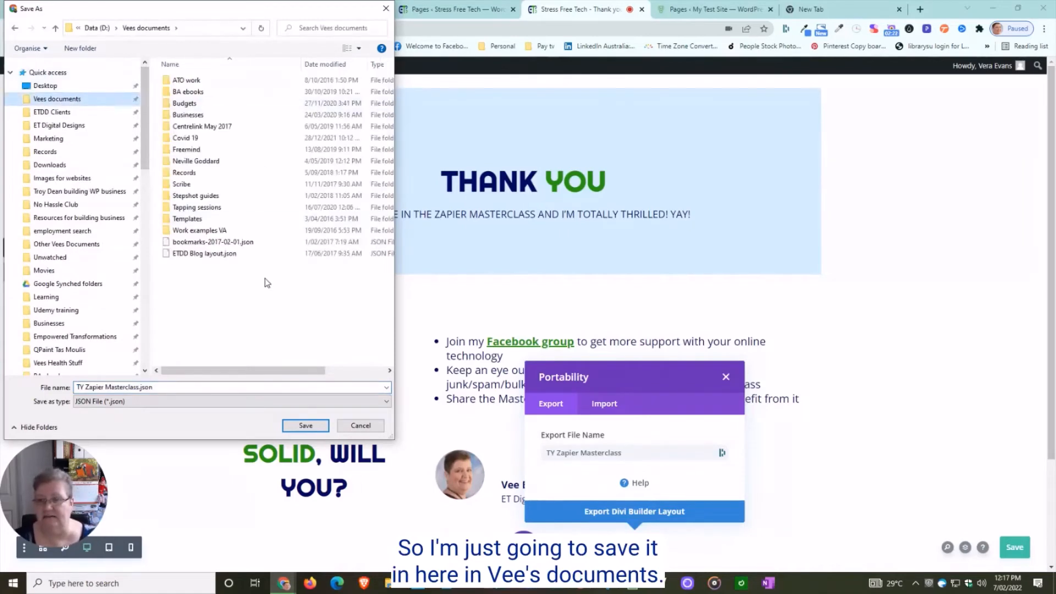
pyautogui.click(305, 425)
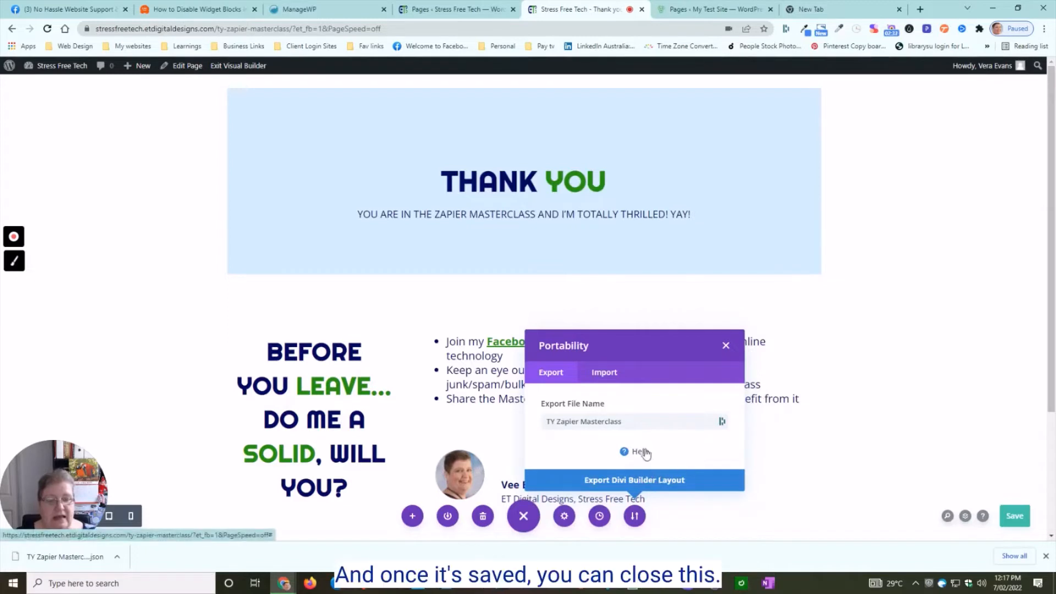
# - Exit the Visual Builder and switch to the test site's Pages list
pyautogui.click(725, 345)
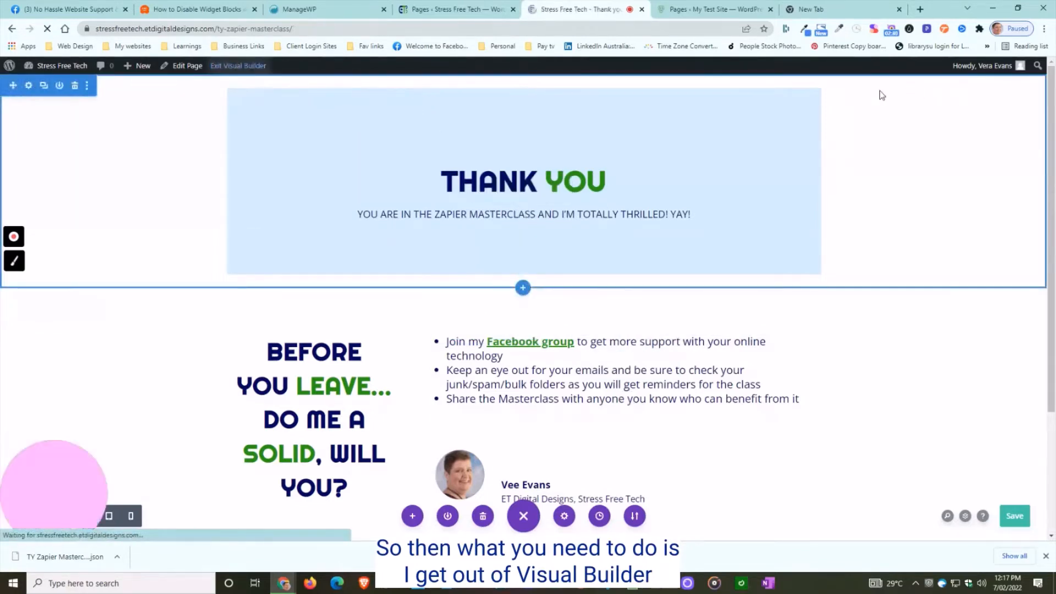
pyautogui.click(714, 9)
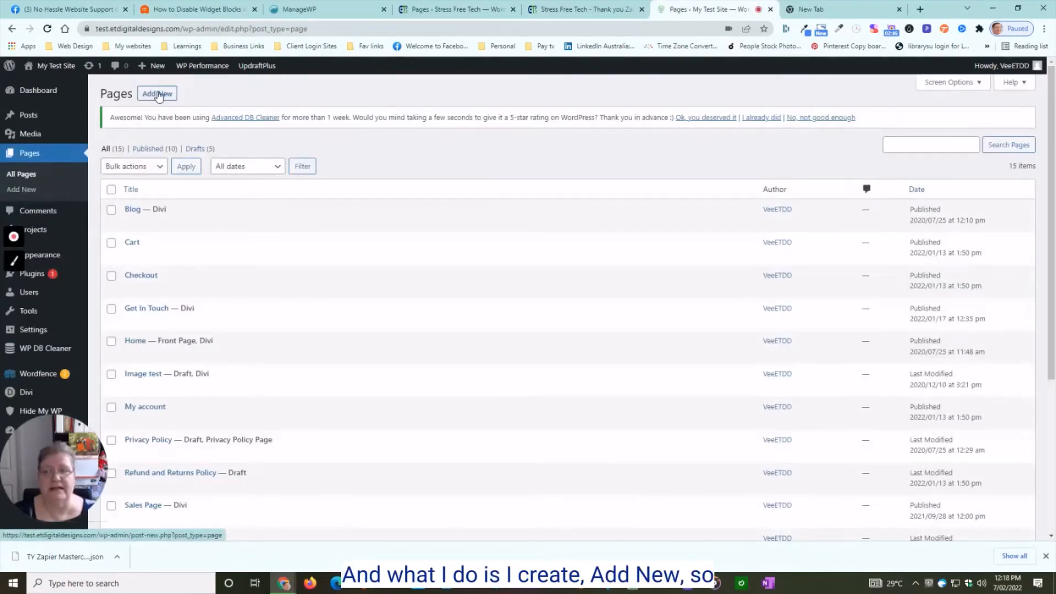
# - Add a new page on the test site, dismiss the welcome tour and review the settings sidebar
pyautogui.click(157, 93)
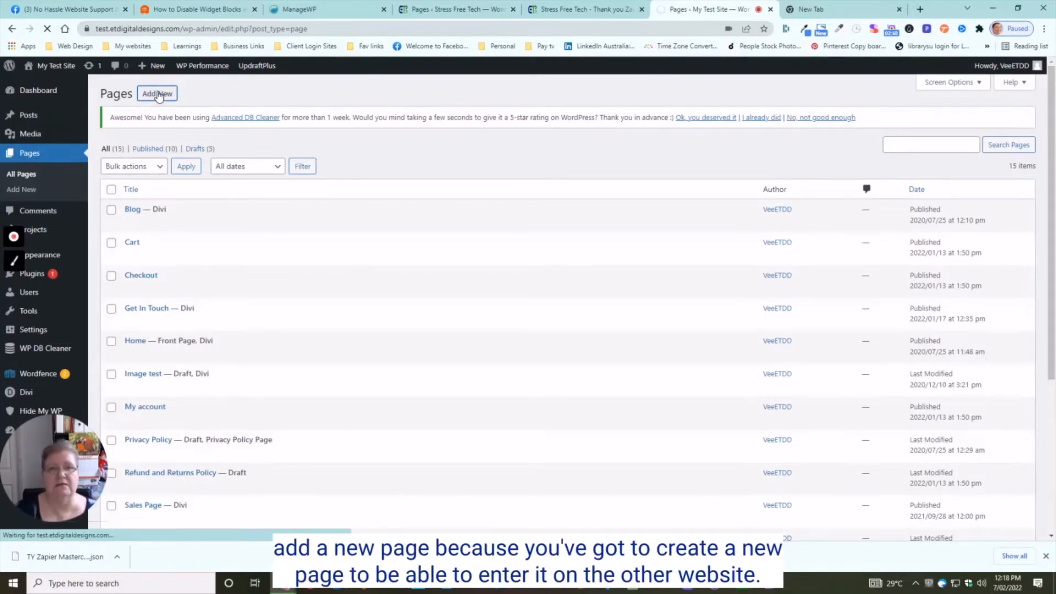
pyautogui.click(156, 93)
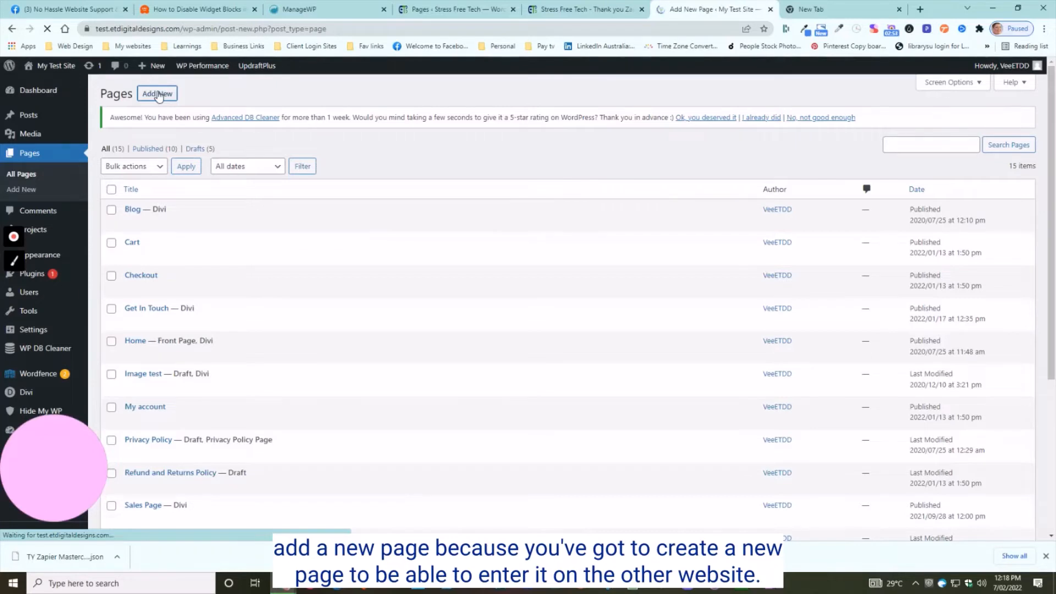
pyautogui.click(156, 93)
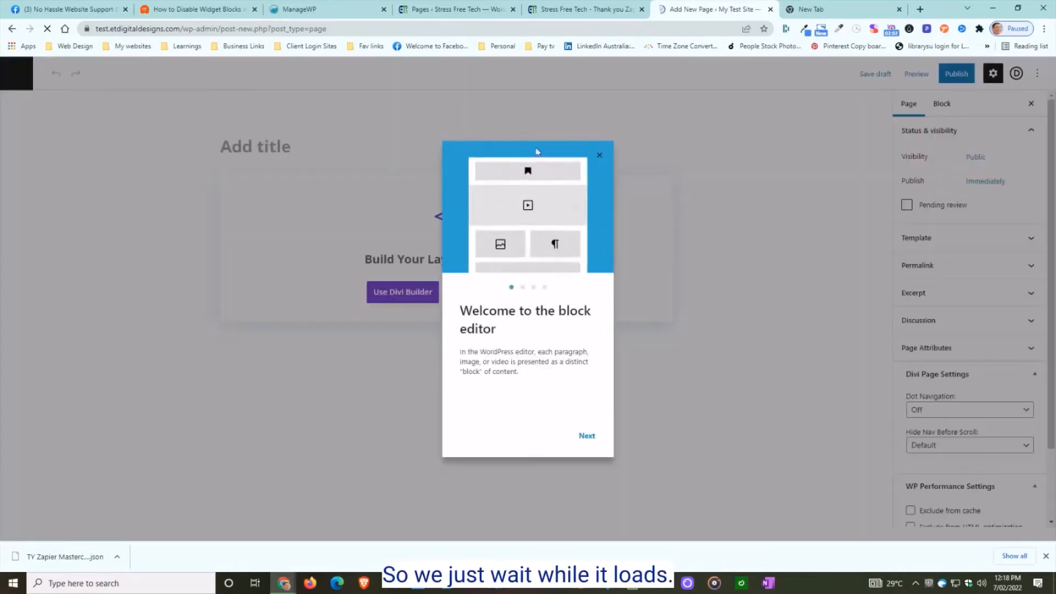
pyautogui.click(598, 155)
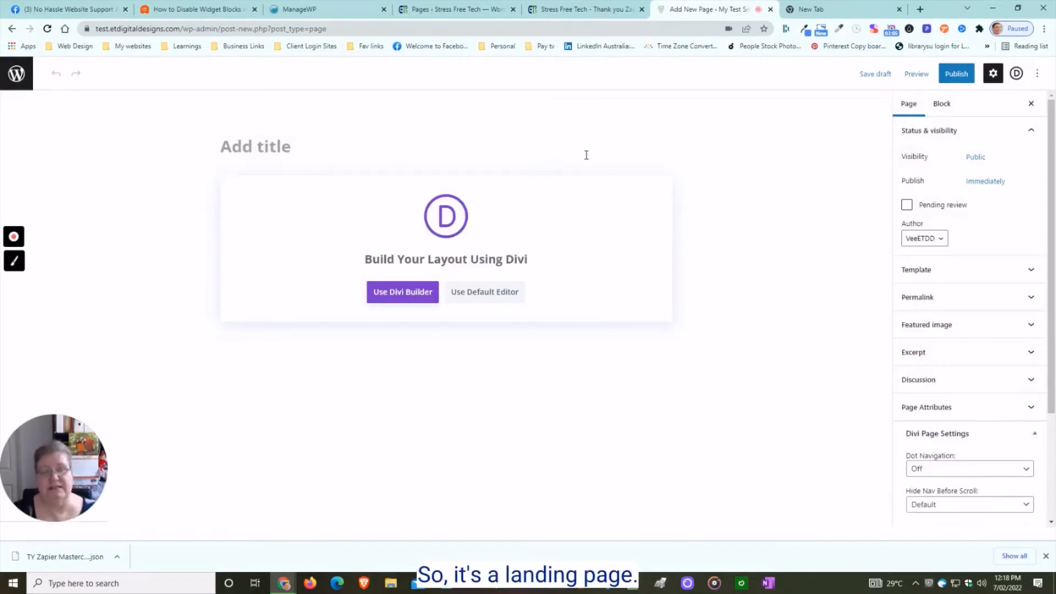
pyautogui.moveTo(844, 159)
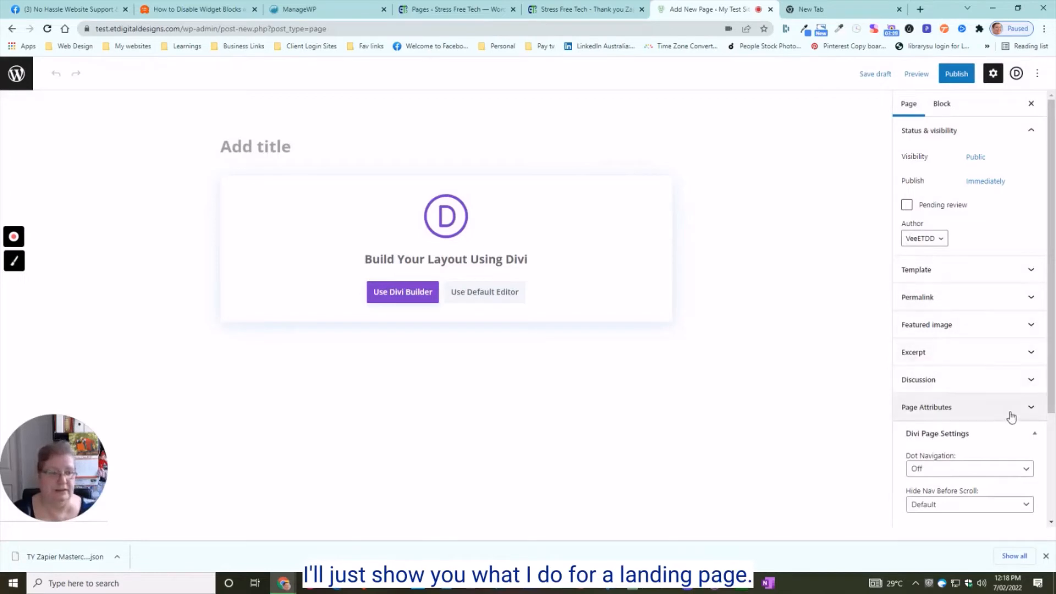
pyautogui.click(968, 504)
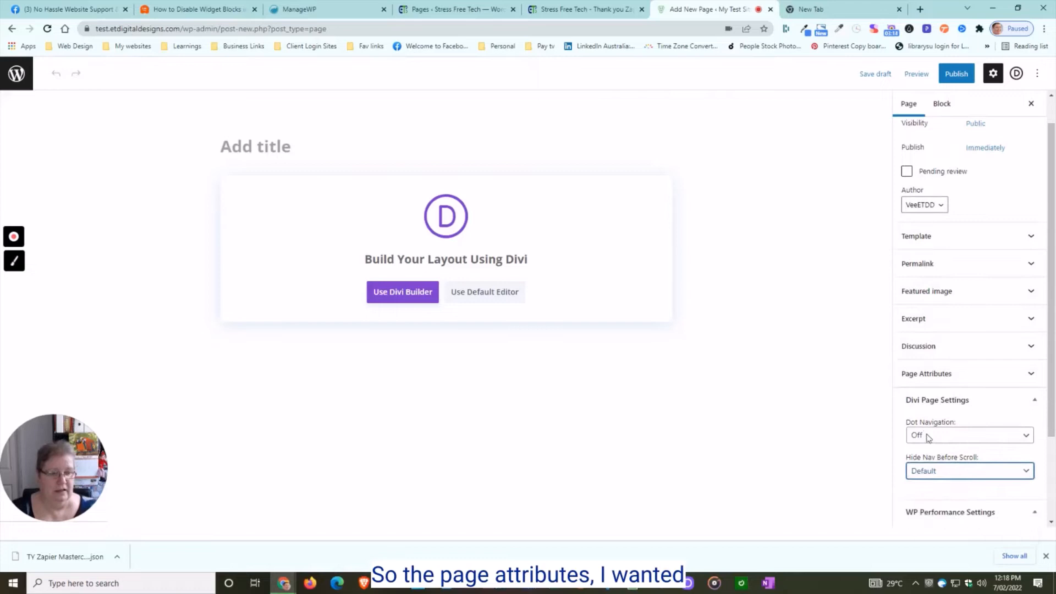
pyautogui.scroll(-3)
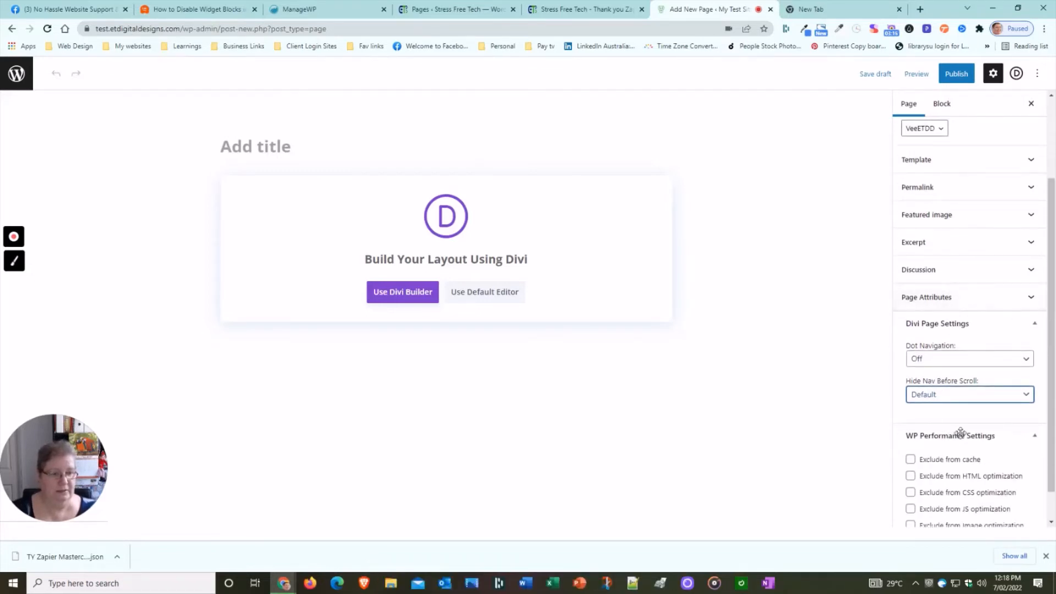
pyautogui.scroll(-3)
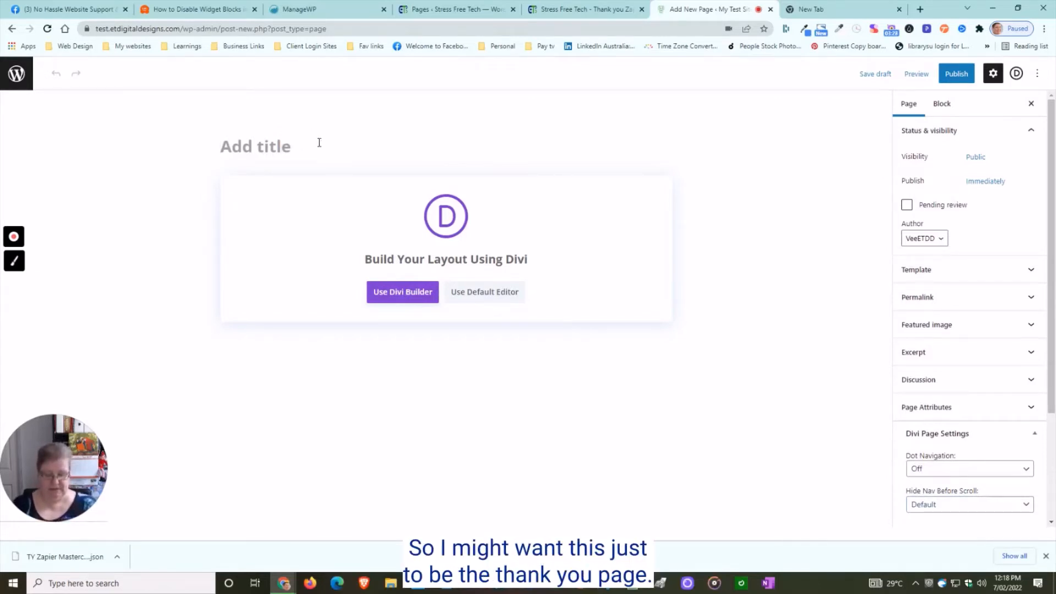
# - Title the new page Thank You and choose Use Divi Builder
pyautogui.write('Thank You pa')
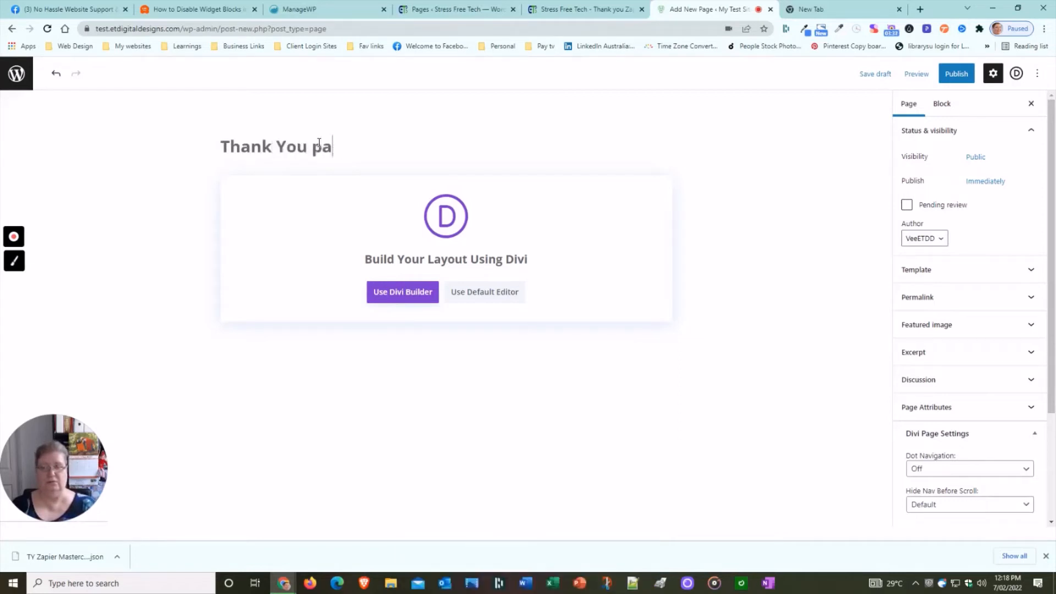
pyautogui.press('Backspace')
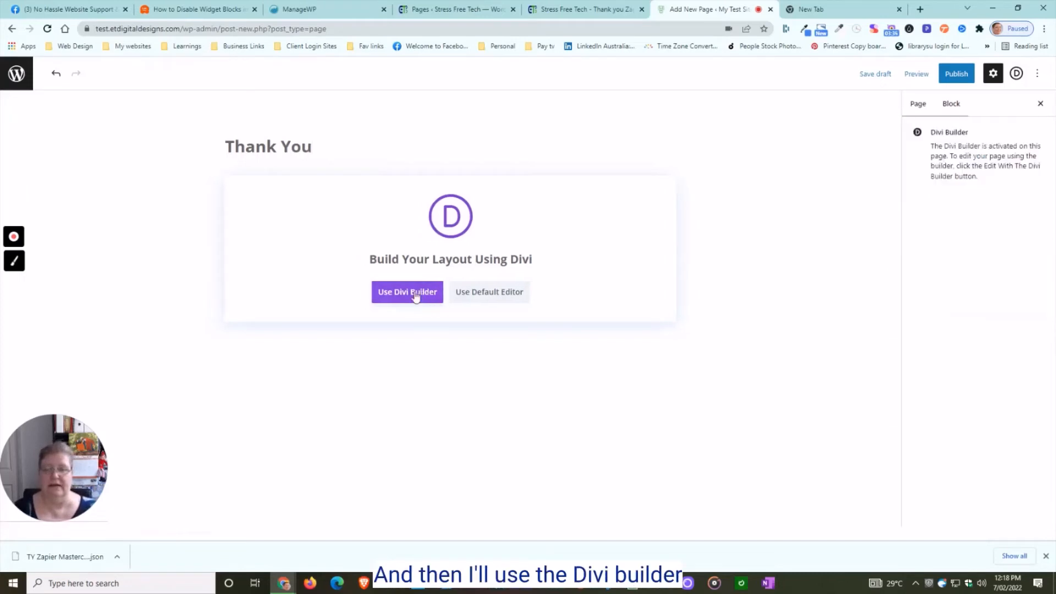
pyautogui.click(407, 291)
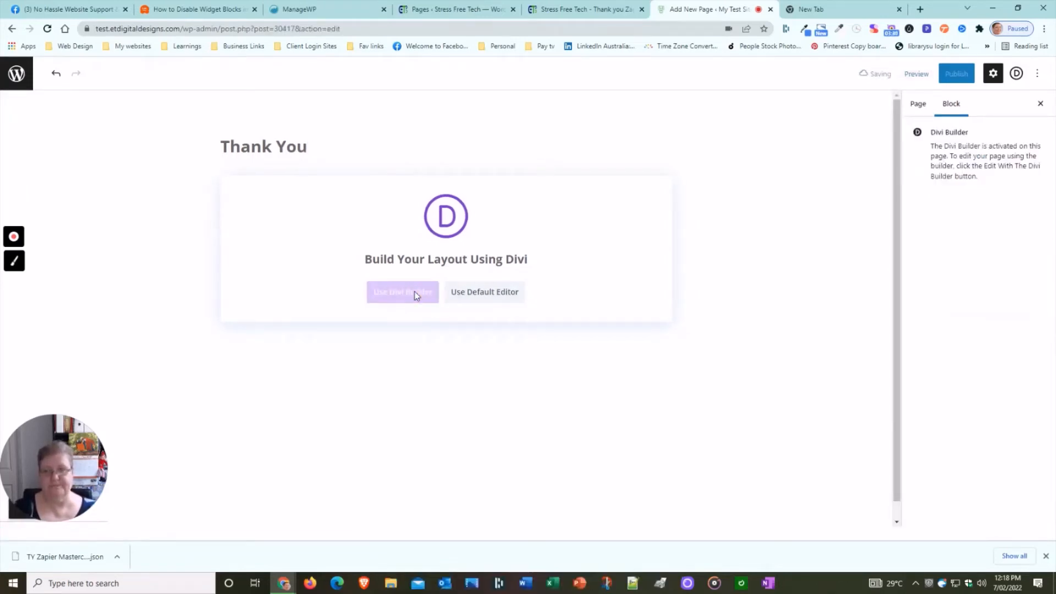
pyautogui.click(407, 292)
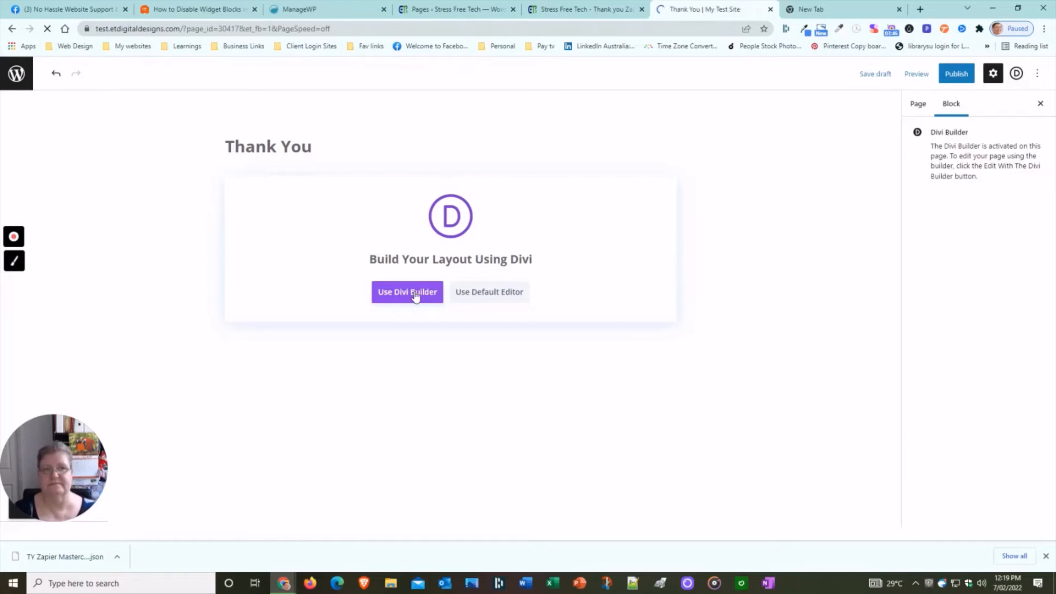
# - Load the Divi visual builder start screen for the Thank You page
pyautogui.click(407, 292)
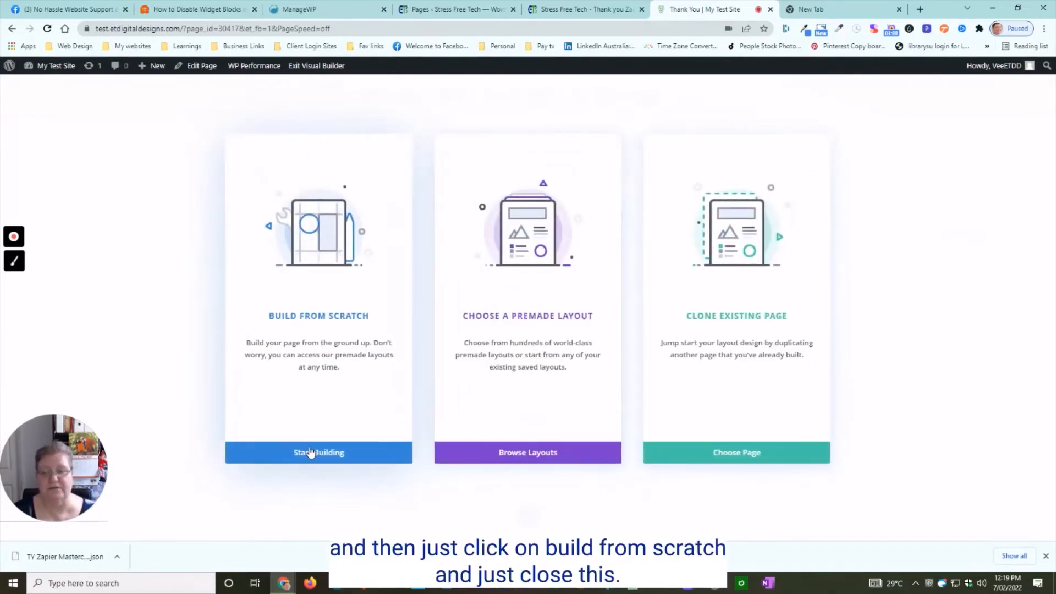
# - Build the page from scratch, dismiss the Insert Row popup and publish the empty page
pyautogui.click(318, 453)
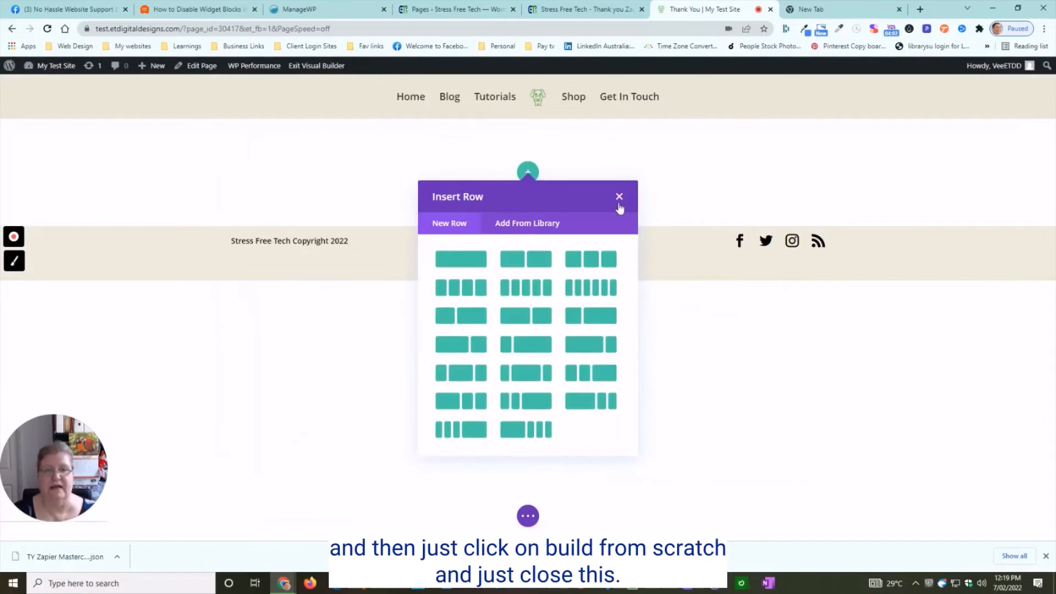
pyautogui.click(617, 197)
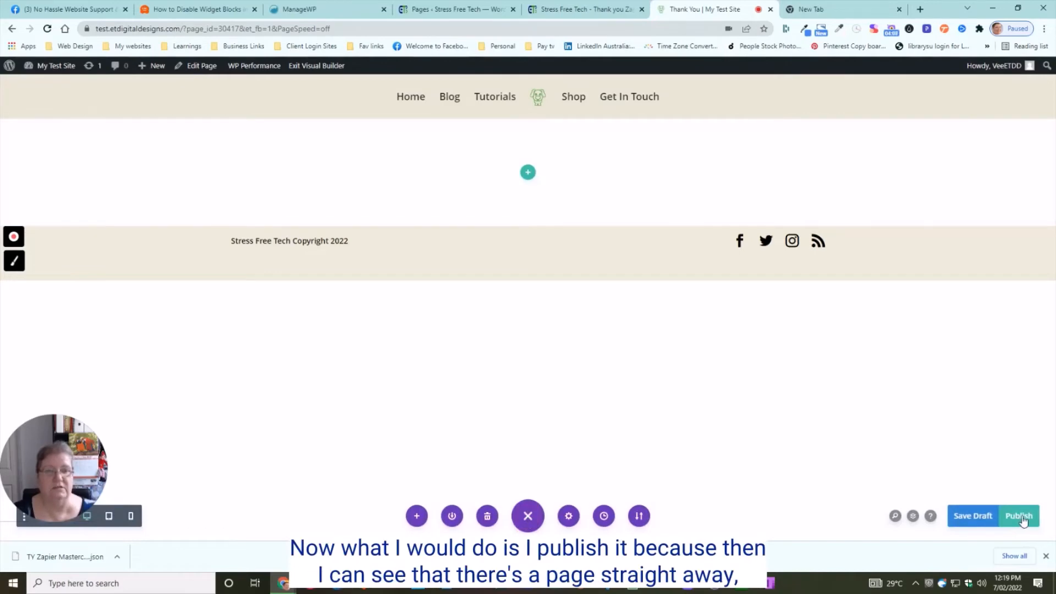
pyautogui.moveTo(1019, 516)
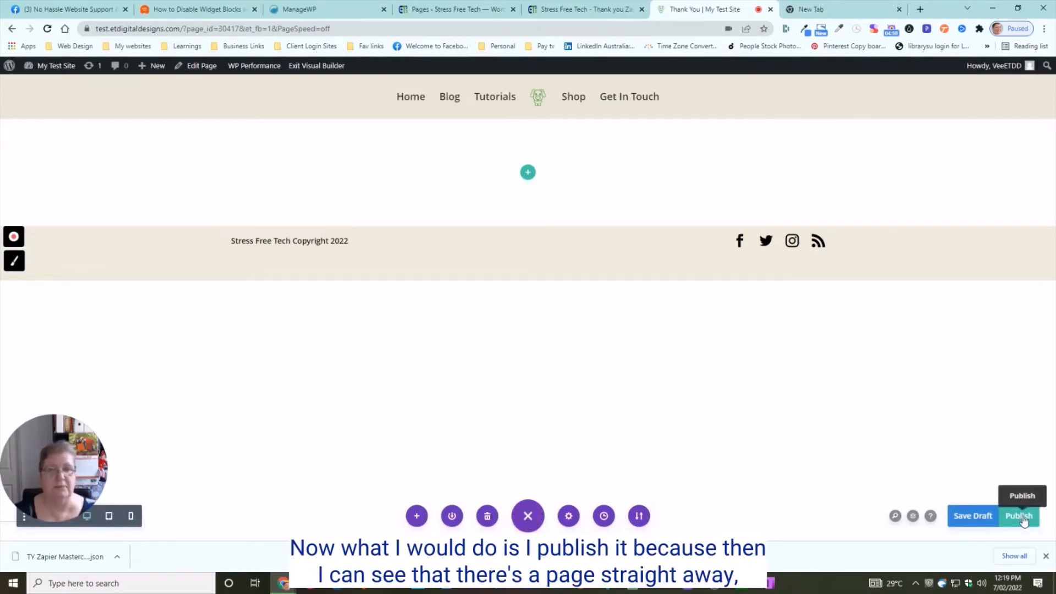
pyautogui.click(1019, 516)
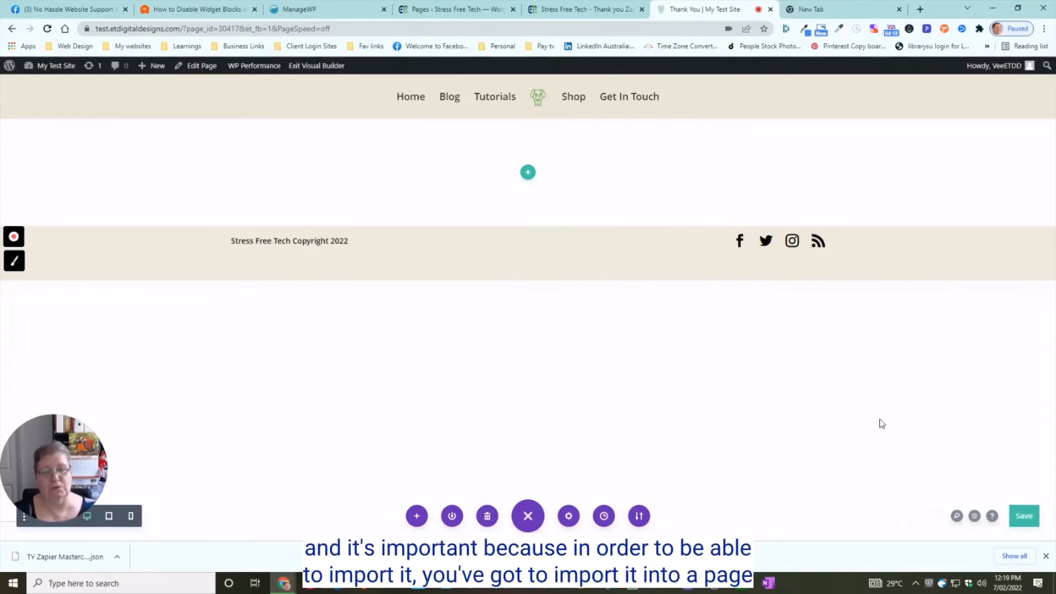
pyautogui.moveTo(802, 409)
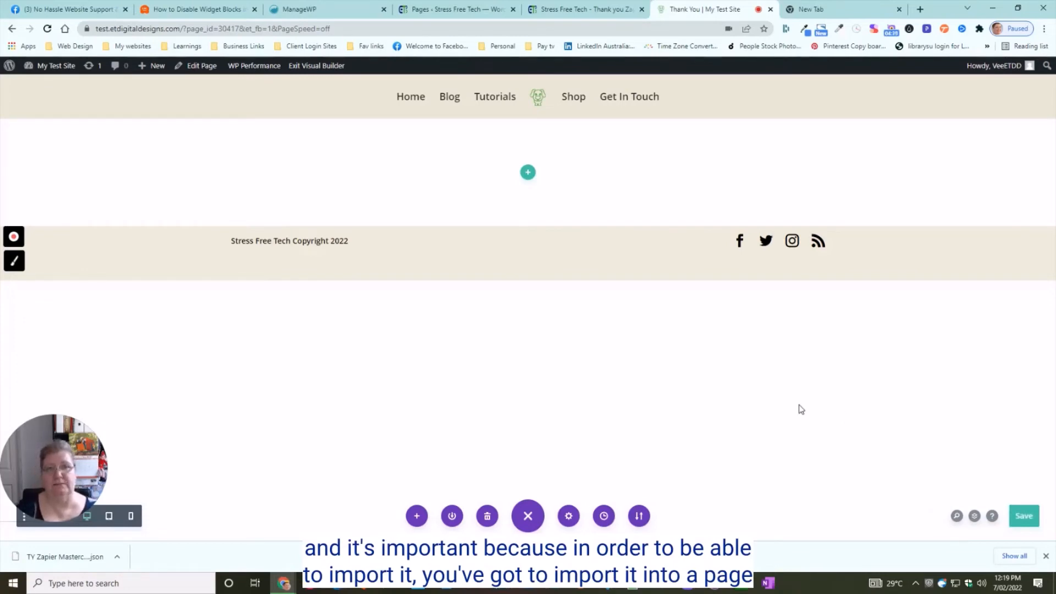
pyautogui.moveTo(795, 405)
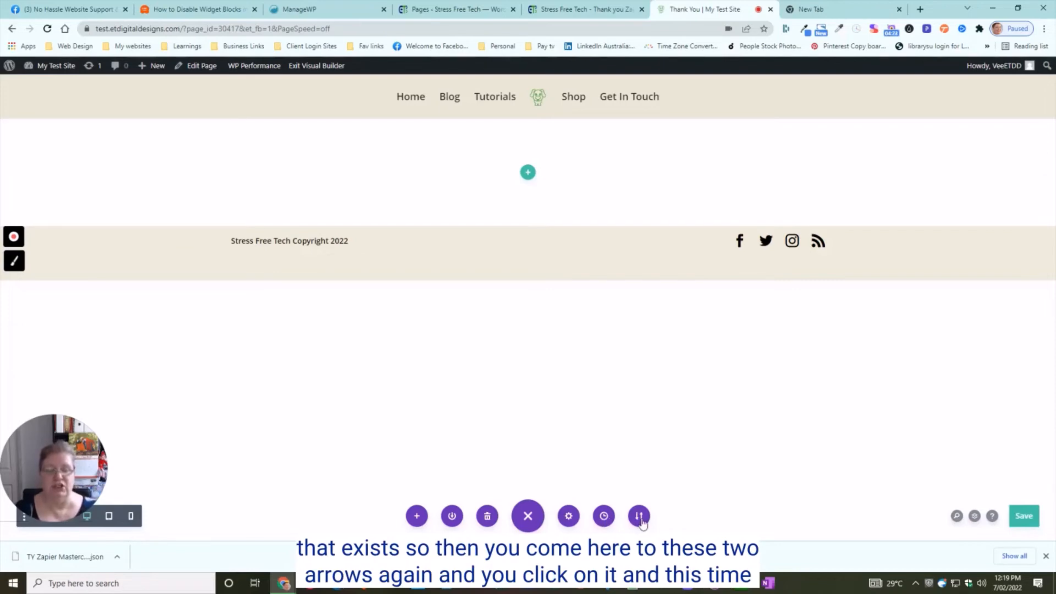
pyautogui.moveTo(638, 516)
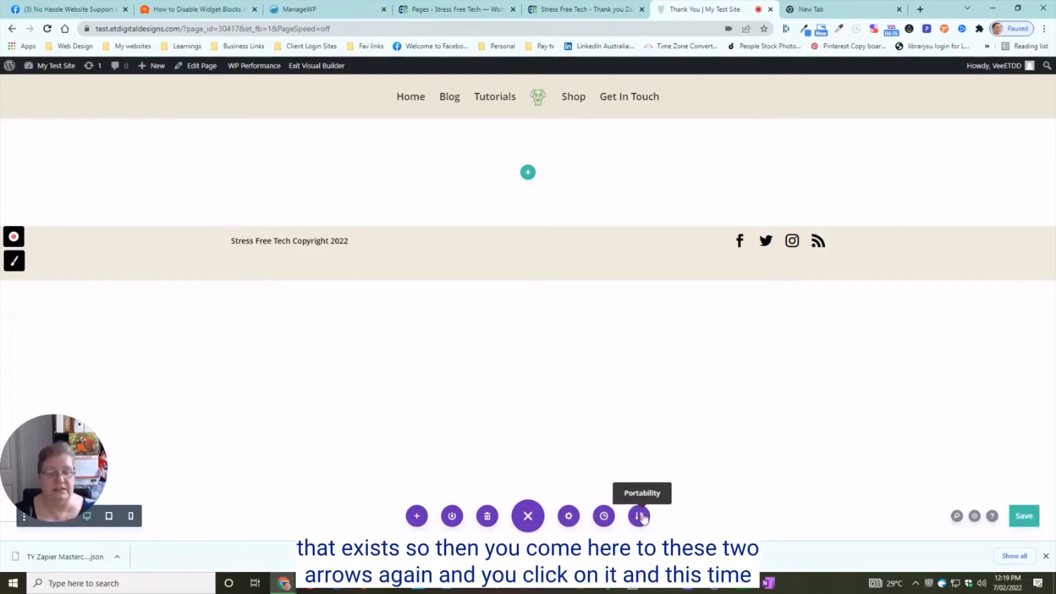
# - Switch Portability to Import and browse for a layout file to upload
pyautogui.click(638, 516)
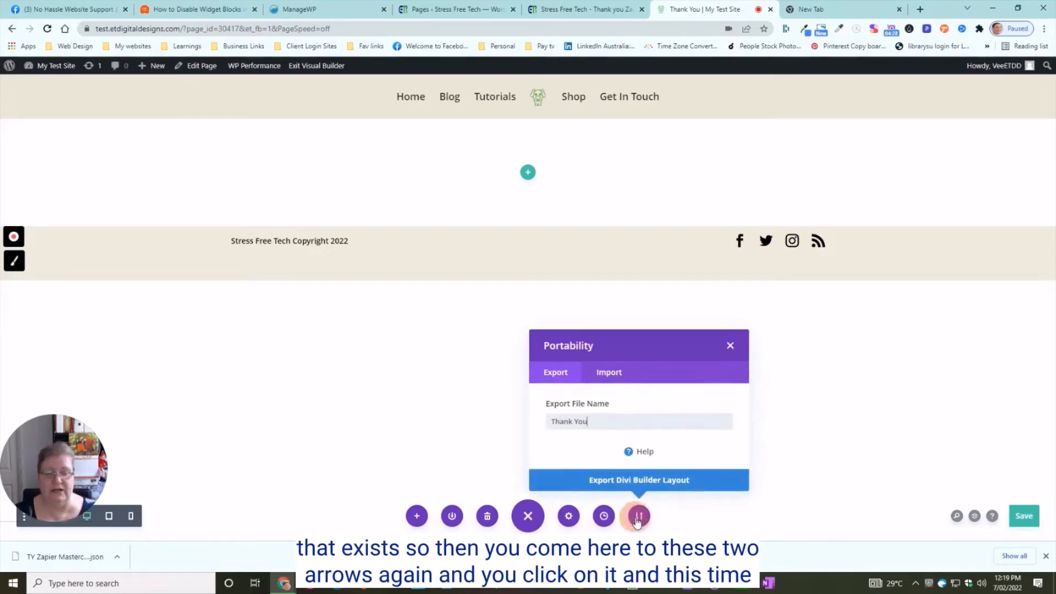
pyautogui.click(608, 372)
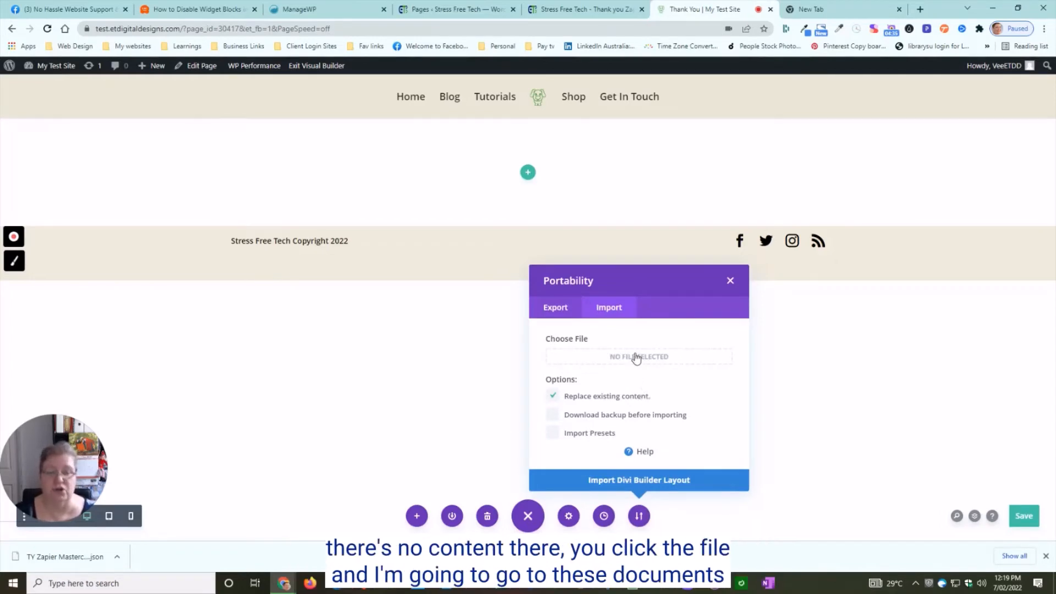
pyautogui.click(638, 357)
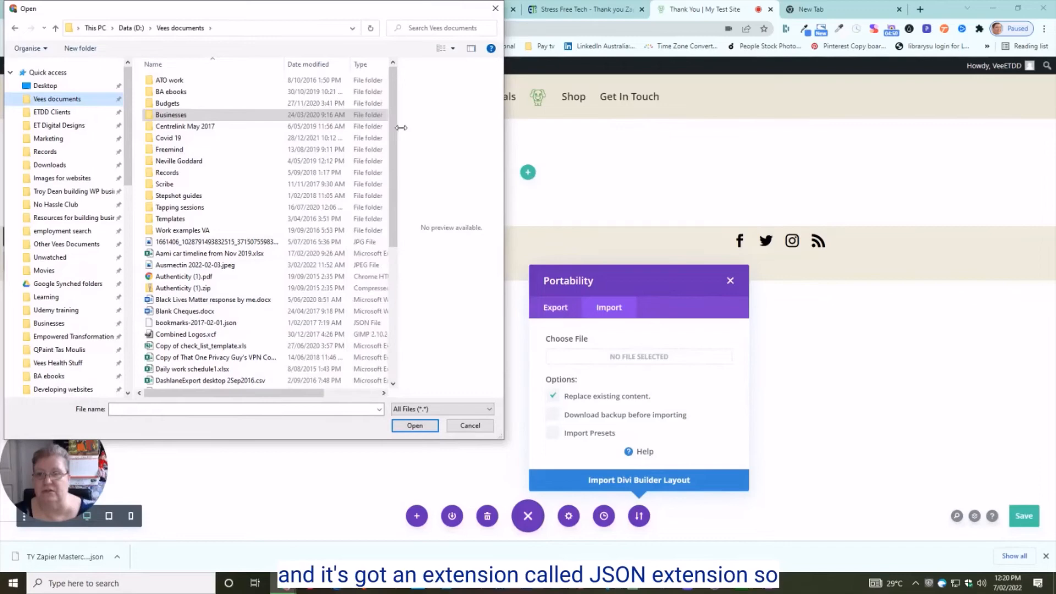
# - Sort Vees documents by type and choose TY Zapier Masterclass.json as the import file
pyautogui.click(362, 63)
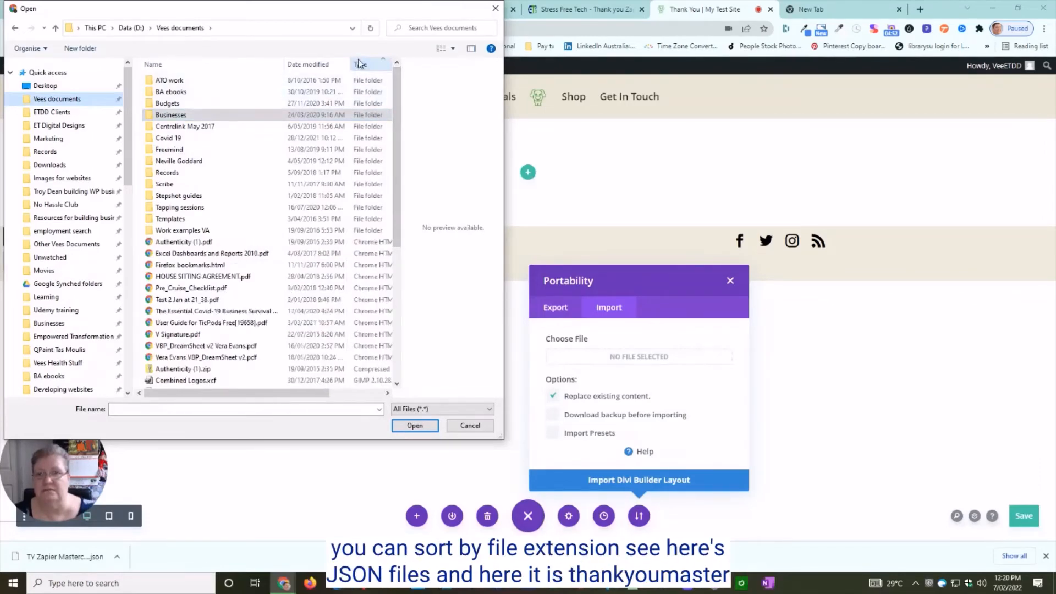
pyautogui.click(361, 64)
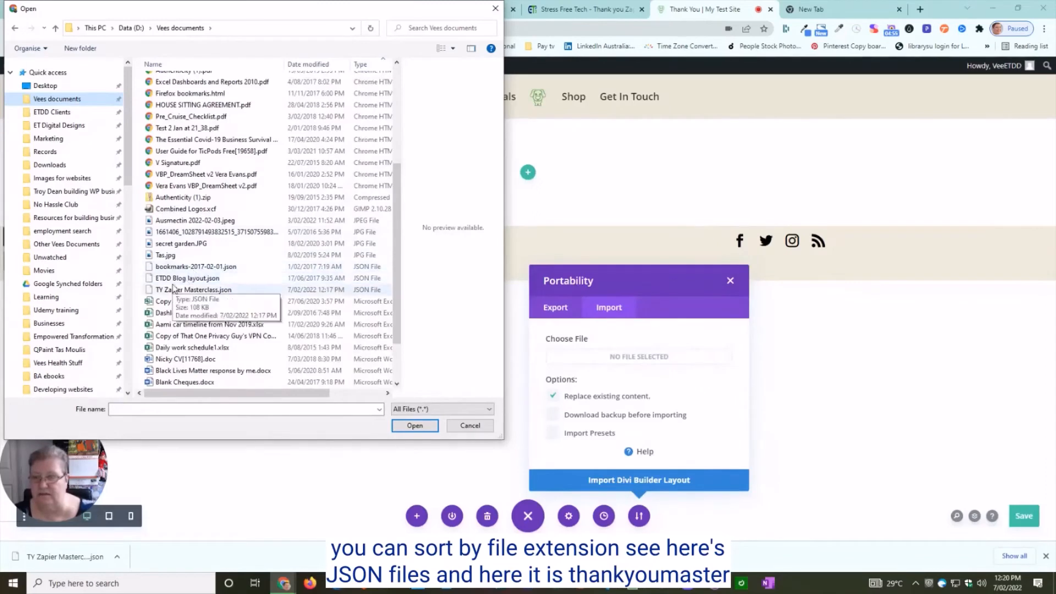
pyautogui.click(195, 289)
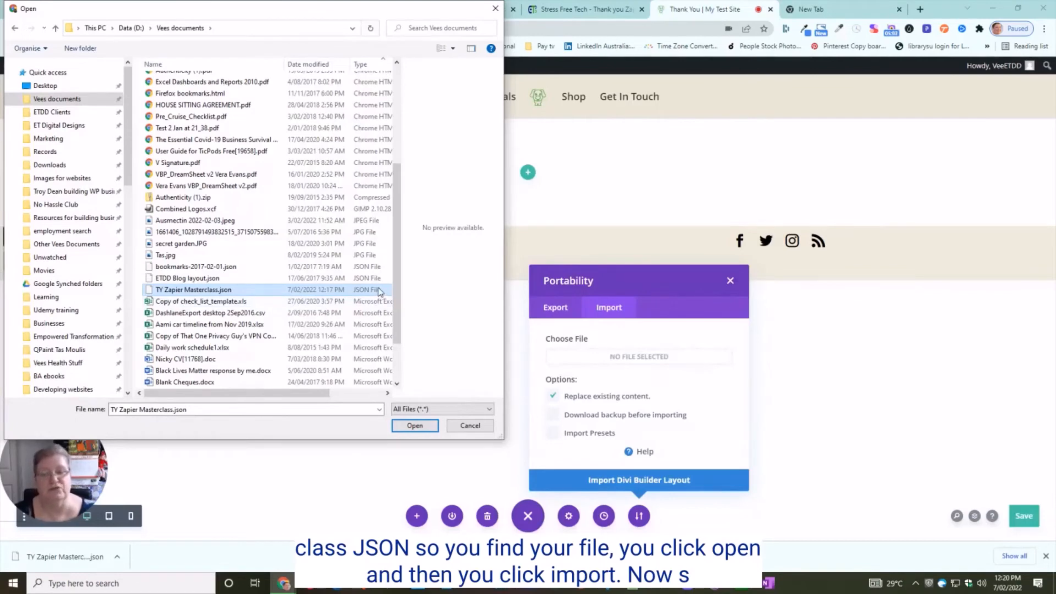
pyautogui.click(415, 424)
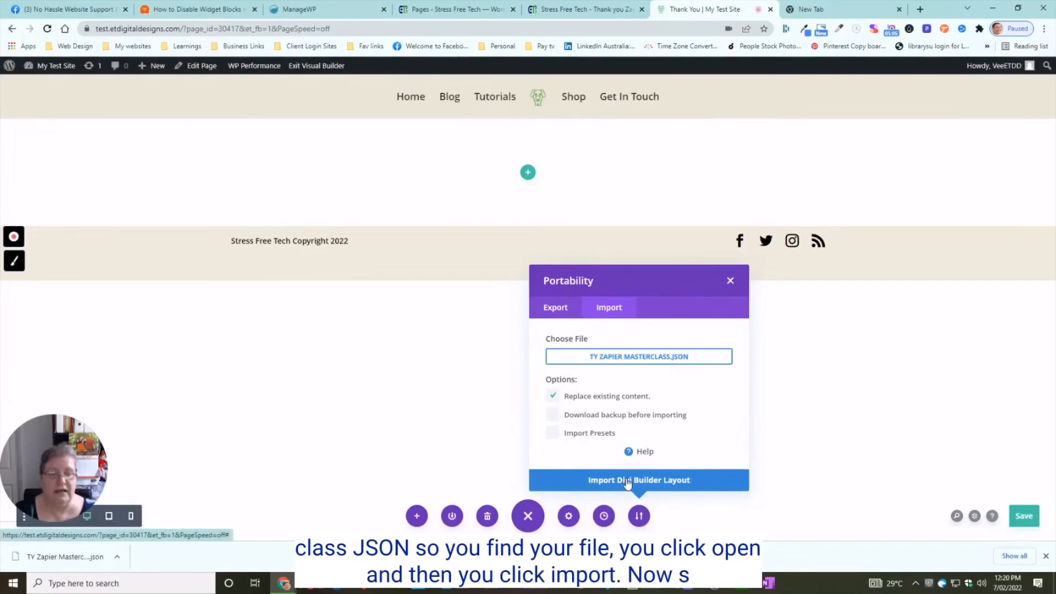
# - Import the TY Zapier Masterclass layout so its Thank You sections appear on the page
pyautogui.click(638, 479)
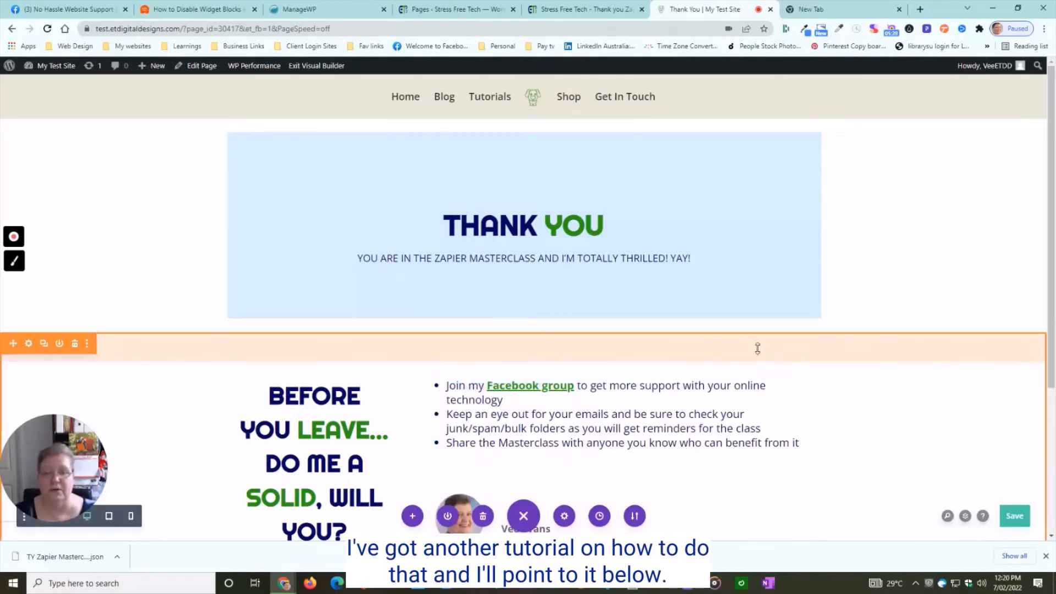
# - Remove 'THE ZAPIER MASTERCLASS' so the banner reads 'You are in and I'm totally thrilled! Yay!'
pyautogui.scroll(-3)
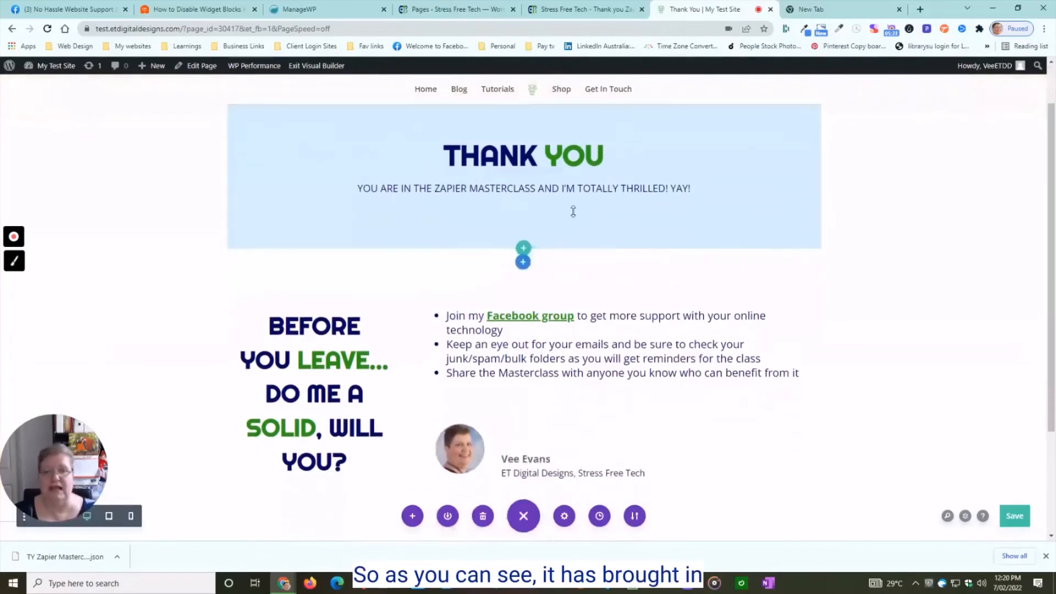
pyautogui.click(523, 155)
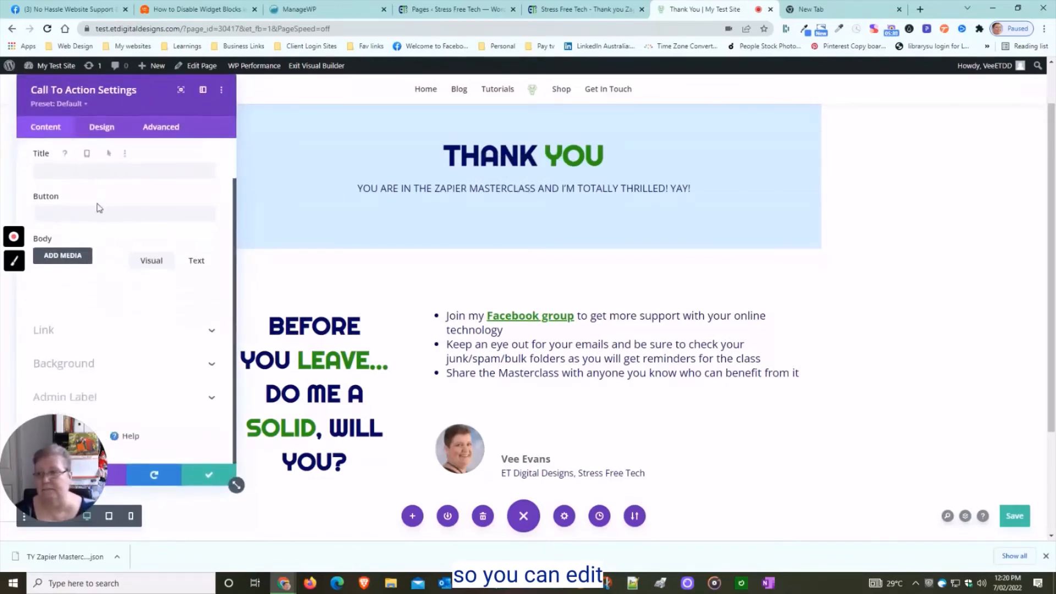
pyautogui.scroll(-3)
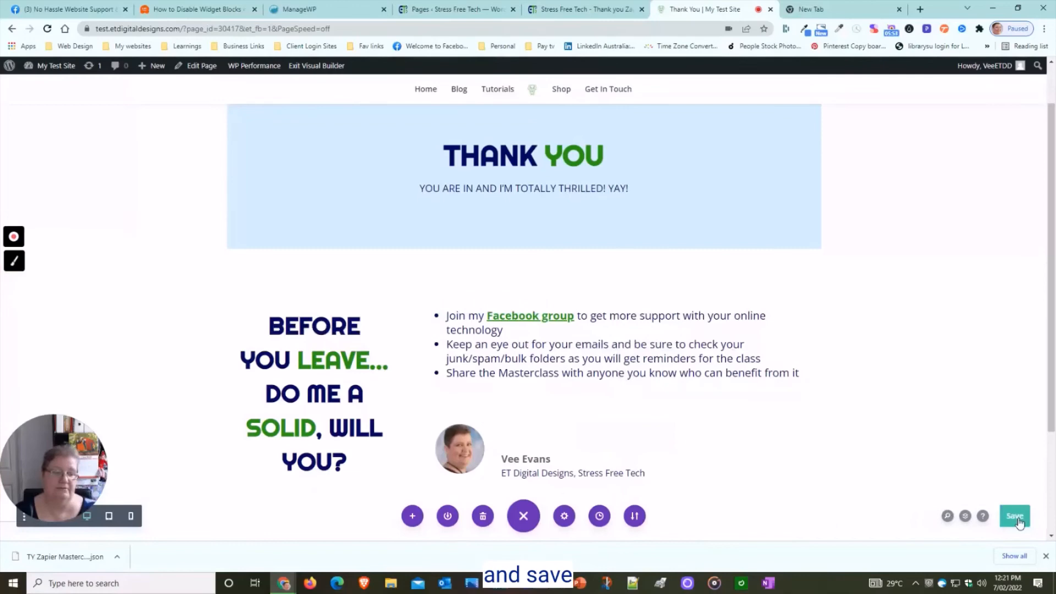
# - Save the edited Thank You page and exit the Visual Builder
pyautogui.click(1013, 516)
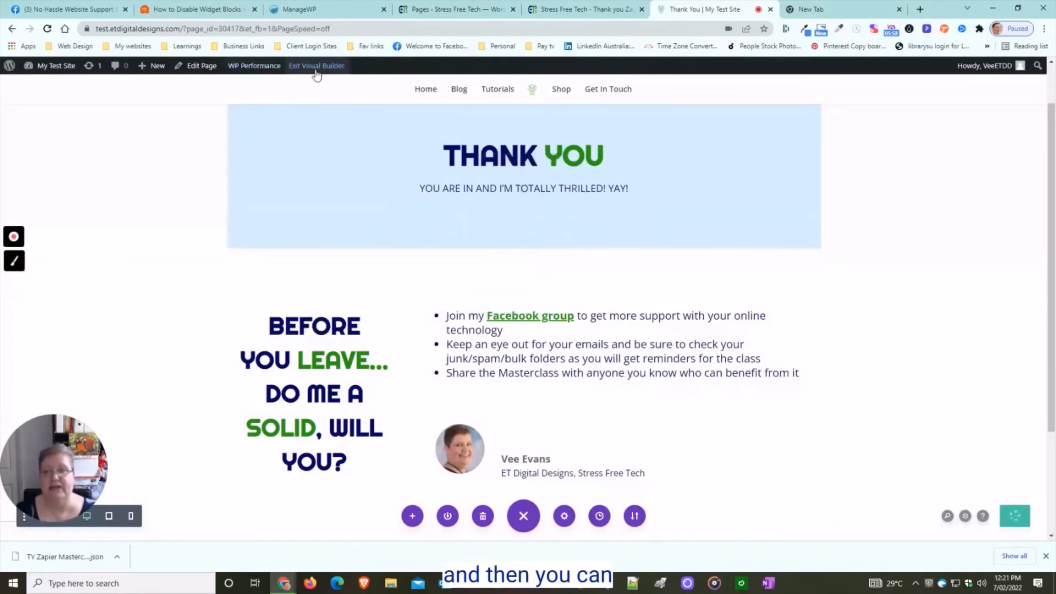
pyautogui.moveTo(315, 65)
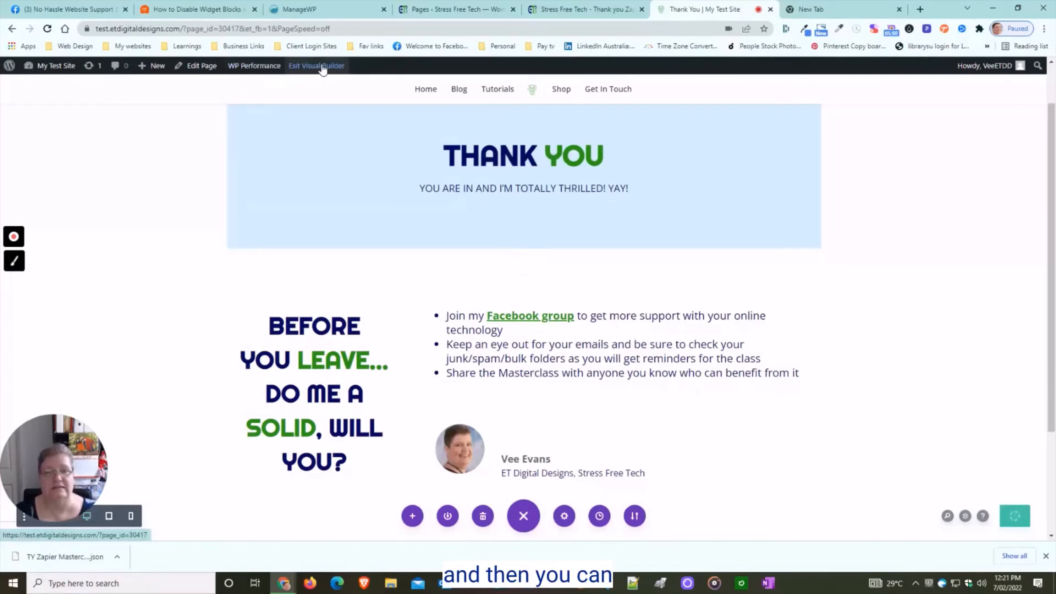
pyautogui.click(316, 65)
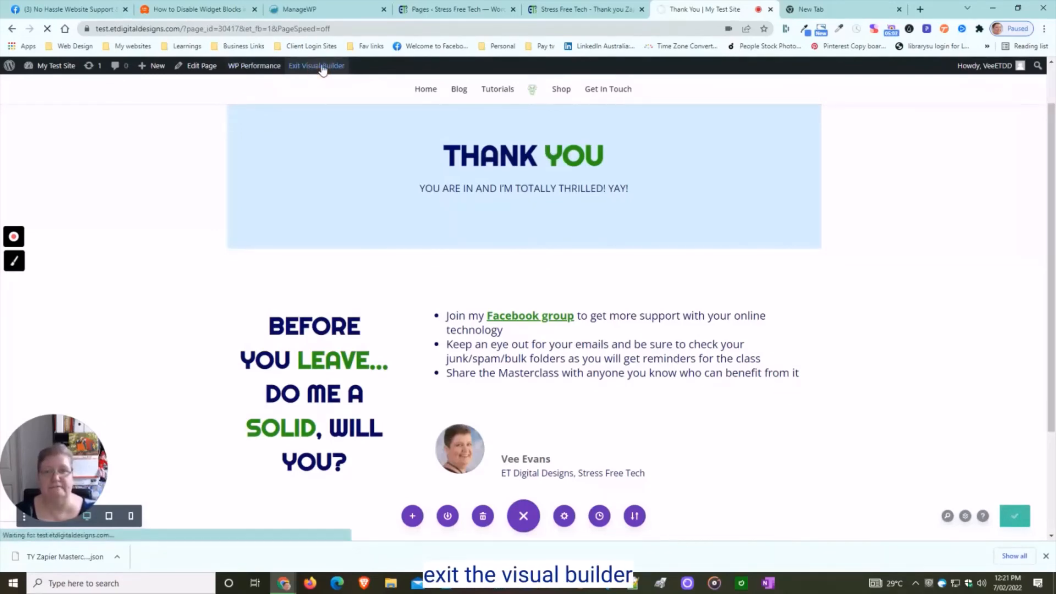
pyautogui.click(315, 65)
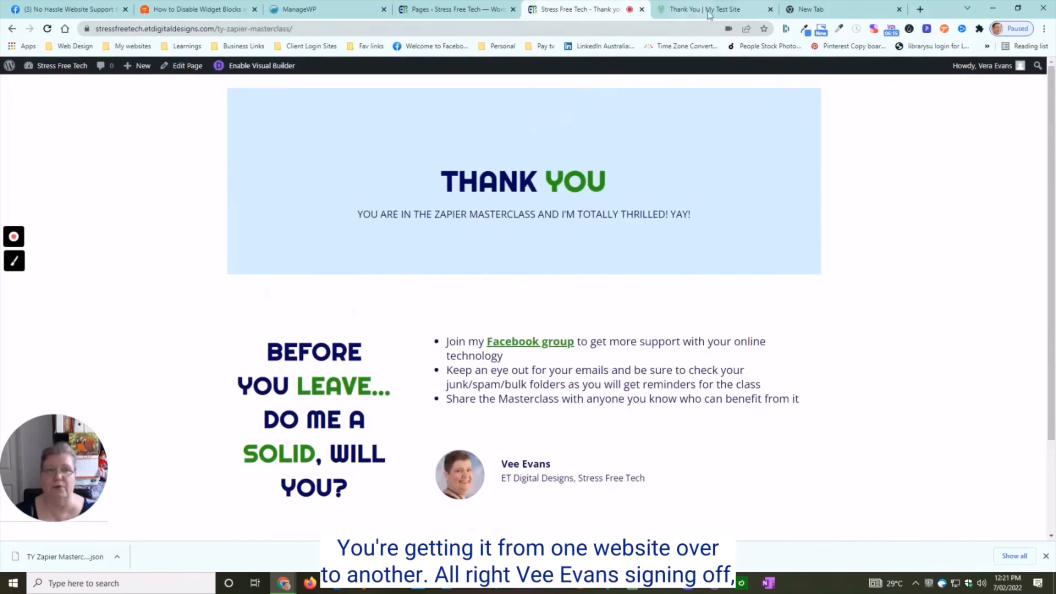
# - Show the test site's live Thank You page with the shortened banner subtitle
pyautogui.click(708, 8)
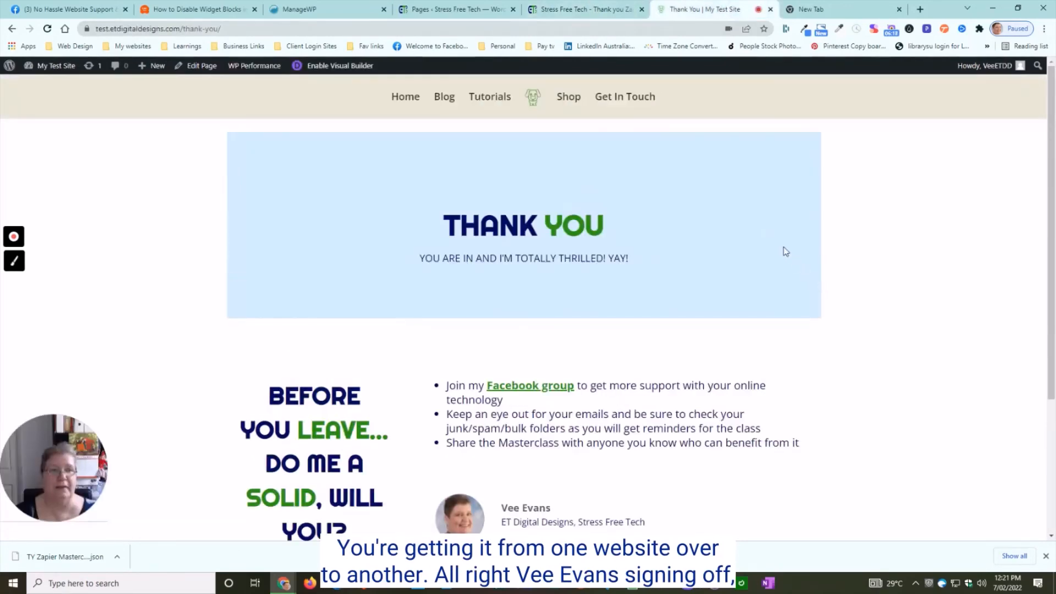
pyautogui.moveTo(652, 271)
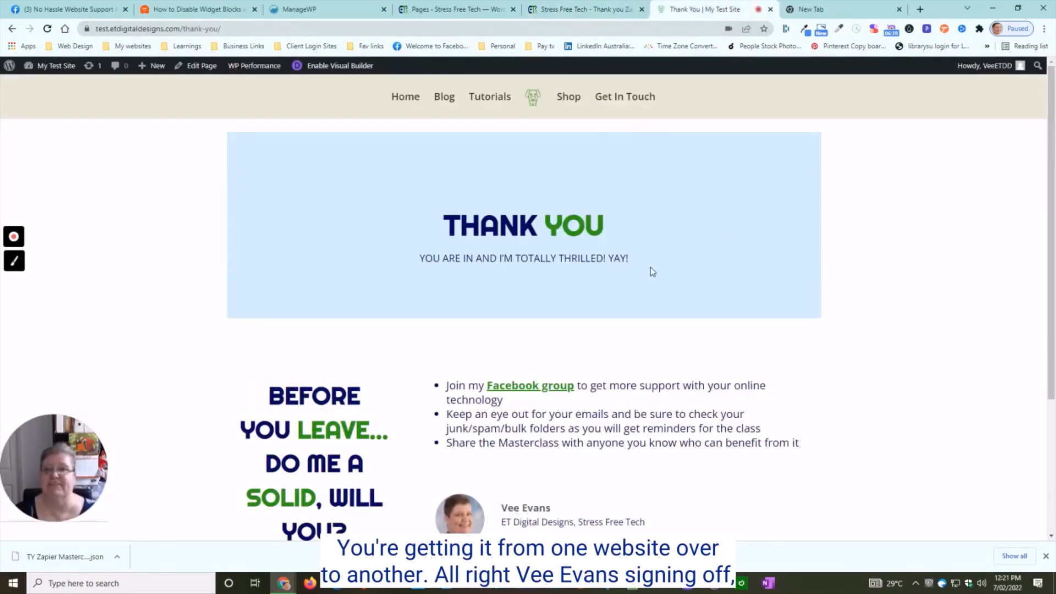
pyautogui.moveTo(643, 304)
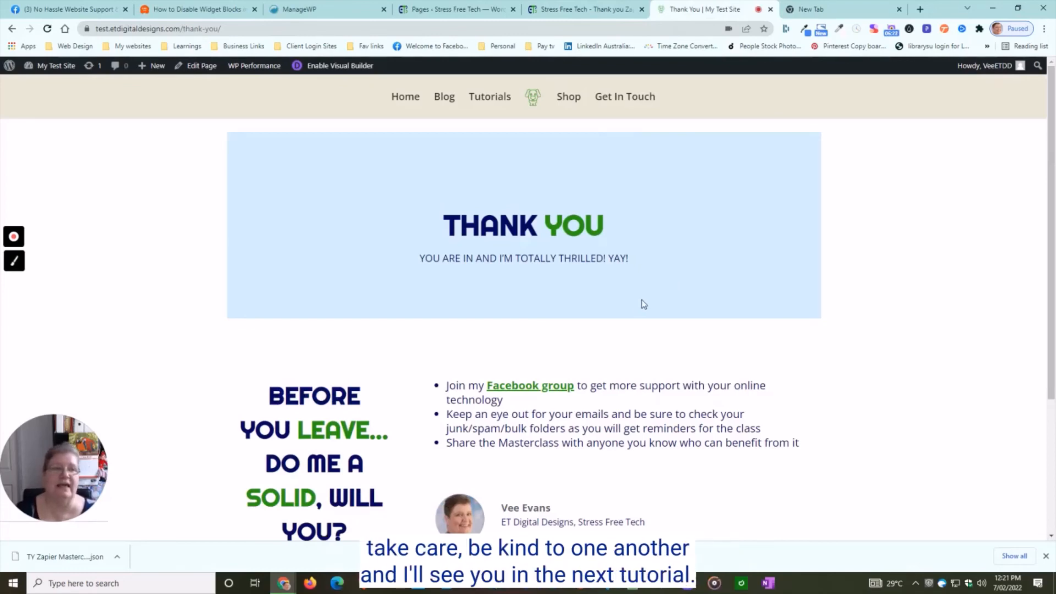